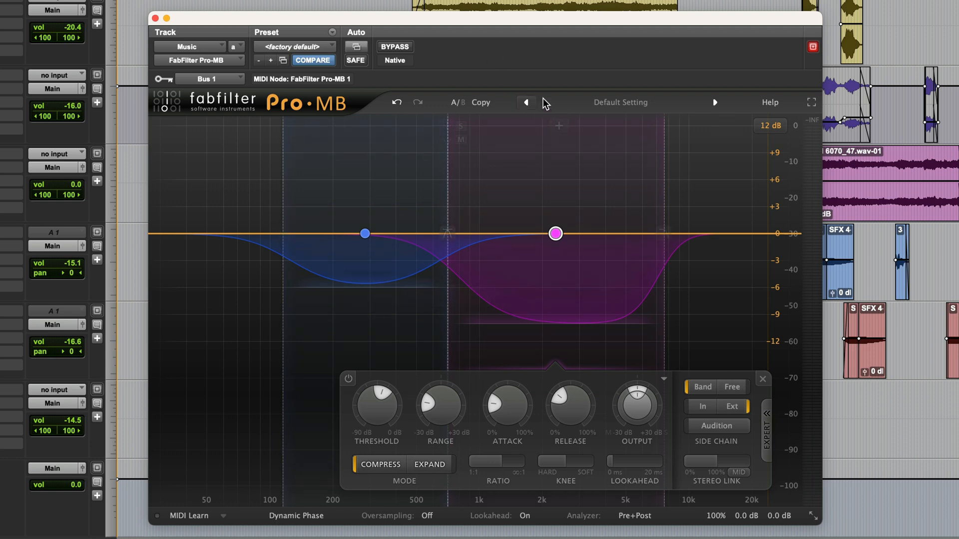
Step: Load Pro-MB's Default Setting preset on the Music track, leaving one mid band
{"action": "left_click", "coordinate": [620, 101]}
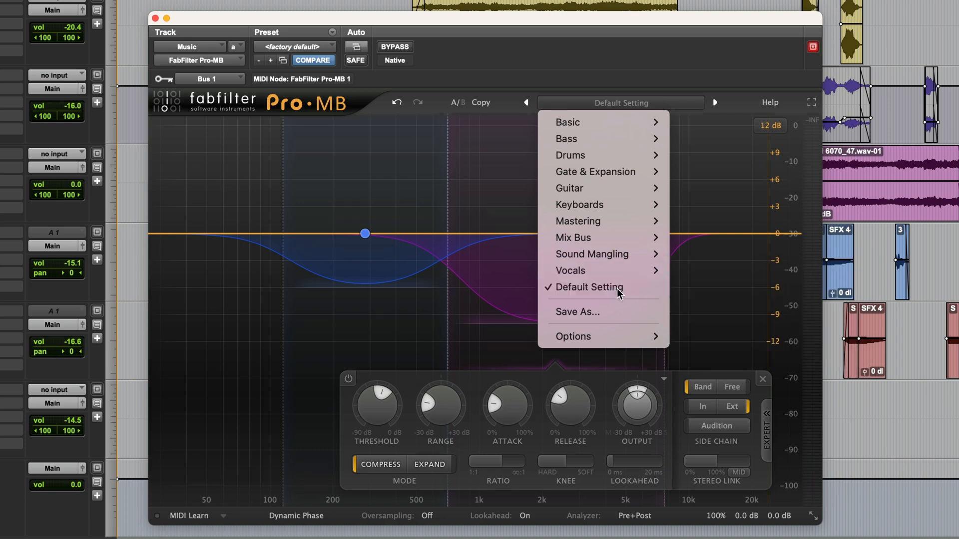
{"action": "left_click", "coordinate": [589, 287]}
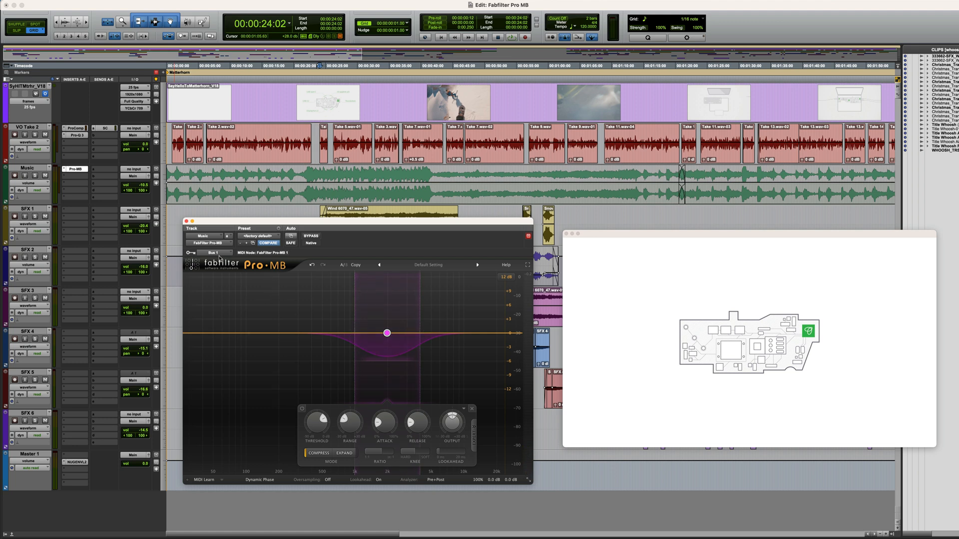
Step: Key the band from the voiceover, span it 277 Hz–10.4 kHz, lower threshold to -24 dB
{"action": "left_click", "coordinate": [214, 254]}
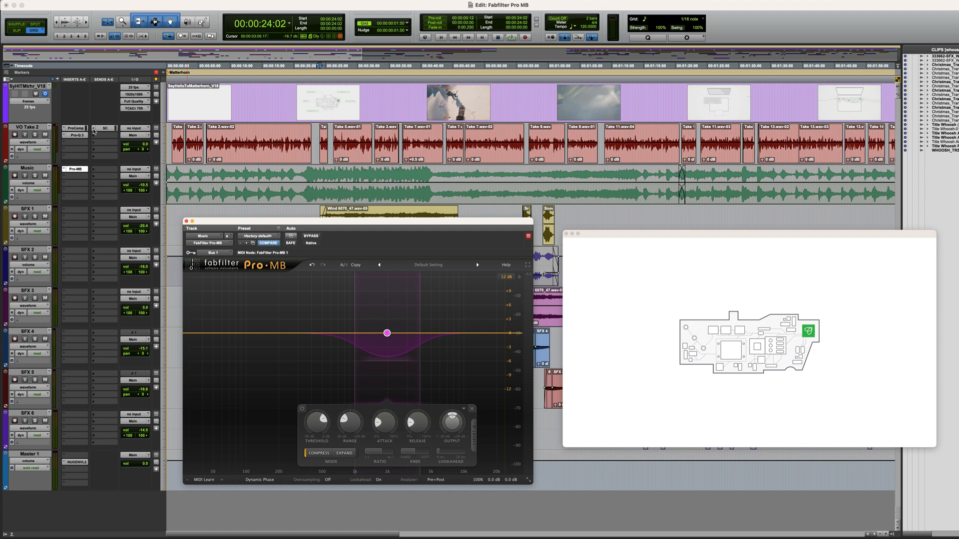
{"action": "left_click", "coordinate": [136, 128]}
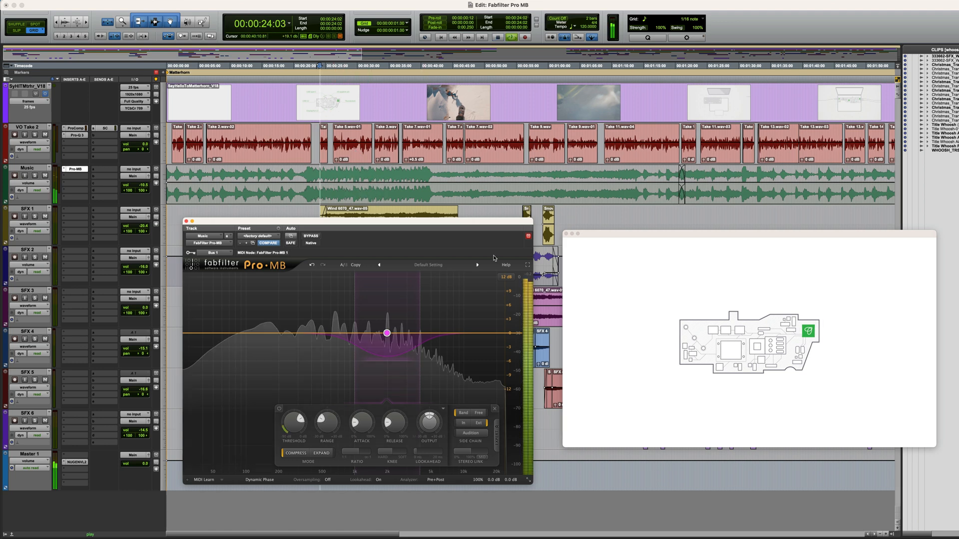
{"action": "left_click_drag", "start_coordinate": [326, 425], "coordinate": [326, 416]}
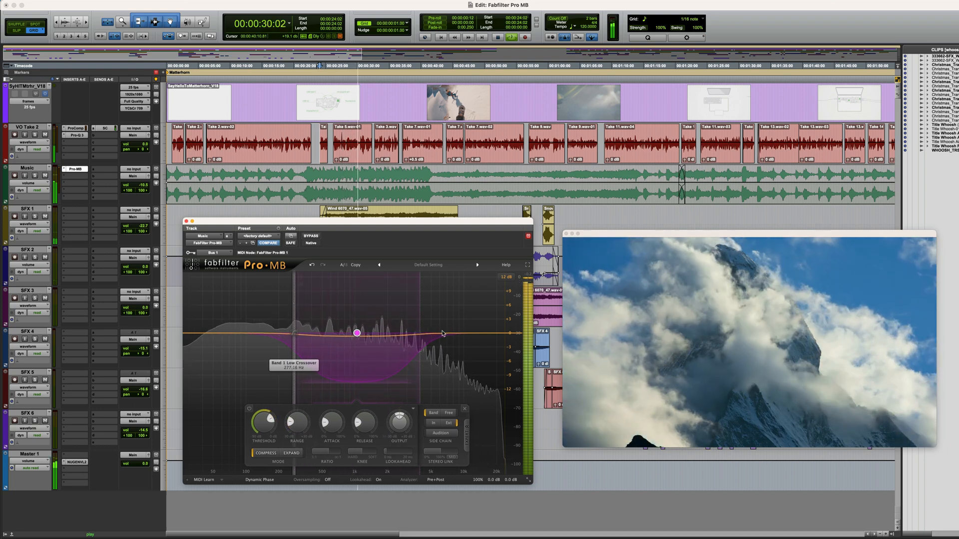
{"action": "left_click_drag", "start_coordinate": [357, 333], "coordinate": [379, 332]}
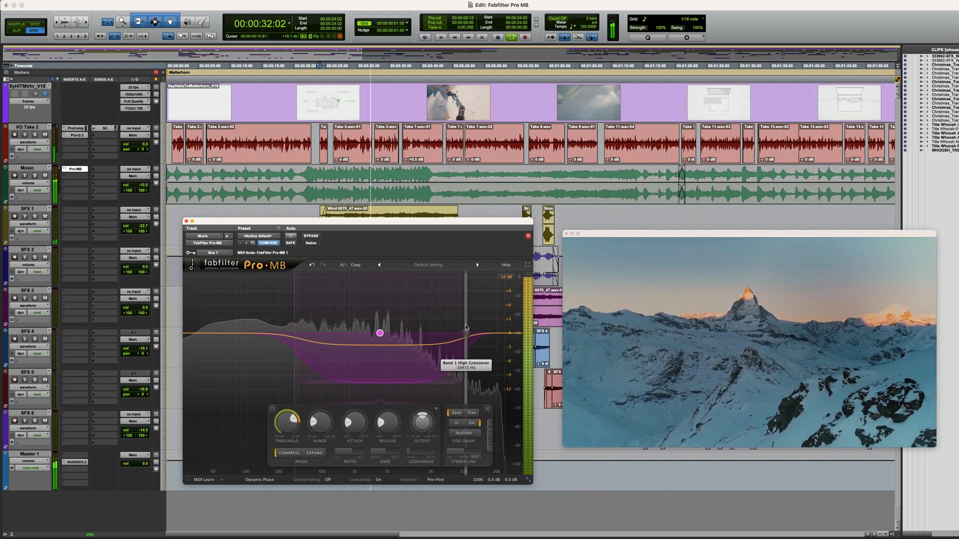
{"action": "left_click_drag", "start_coordinate": [286, 422], "coordinate": [286, 416]}
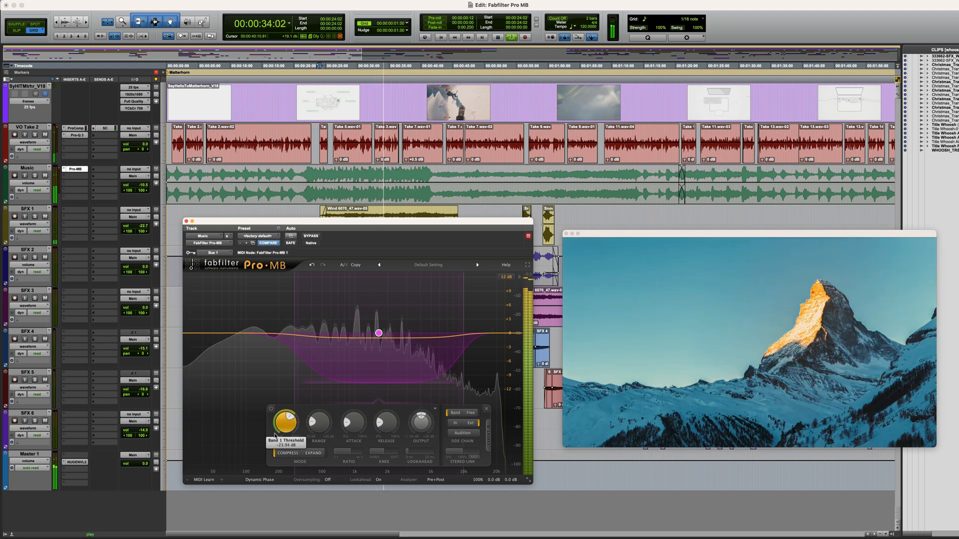
{"action": "left_click_drag", "start_coordinate": [286, 422], "coordinate": [281, 440]}
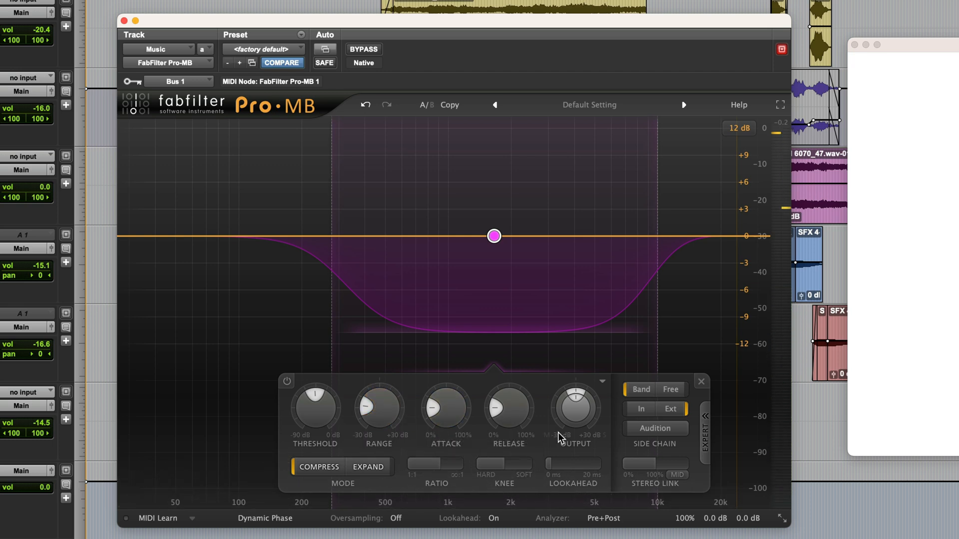
{"action": "mouse_move", "coordinate": [464, 447]}
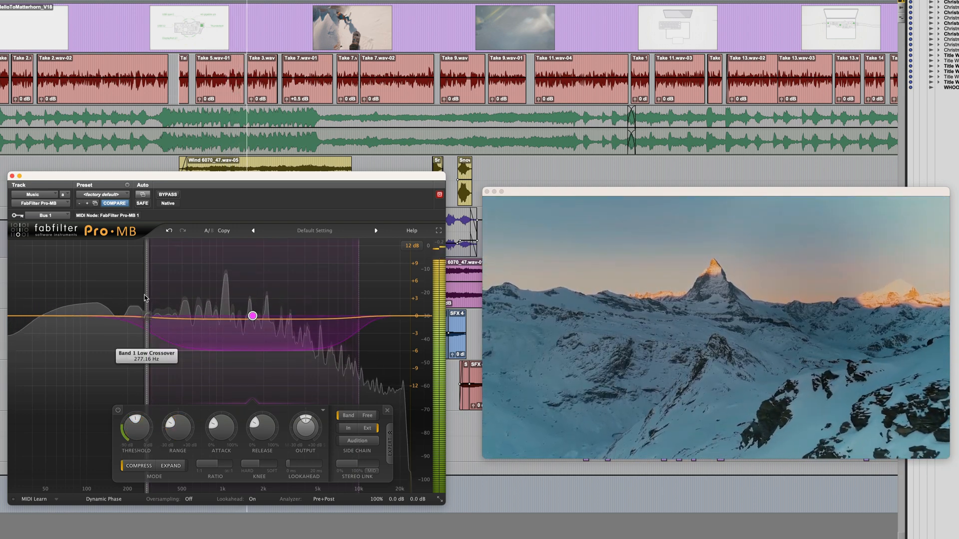
Step: Raise the band's low crossover above 500 Hz and cap its range at -6 dB
{"action": "left_click_drag", "start_coordinate": [253, 316], "coordinate": [282, 316]}
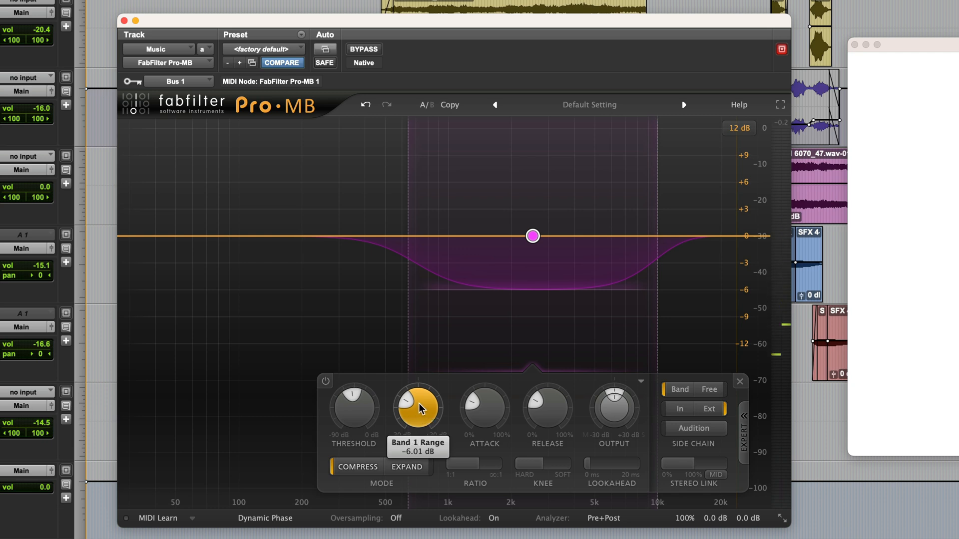
{"action": "left_click_drag", "start_coordinate": [418, 409], "coordinate": [418, 416]}
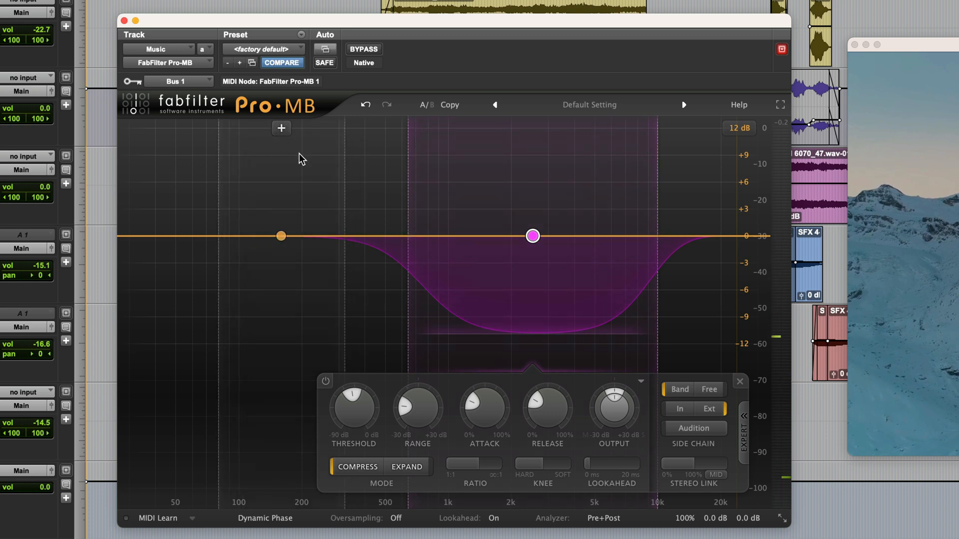
Step: Add a second low band with its low crossover near 121 Hz
{"action": "left_click_drag", "start_coordinate": [280, 235], "coordinate": [343, 235]}
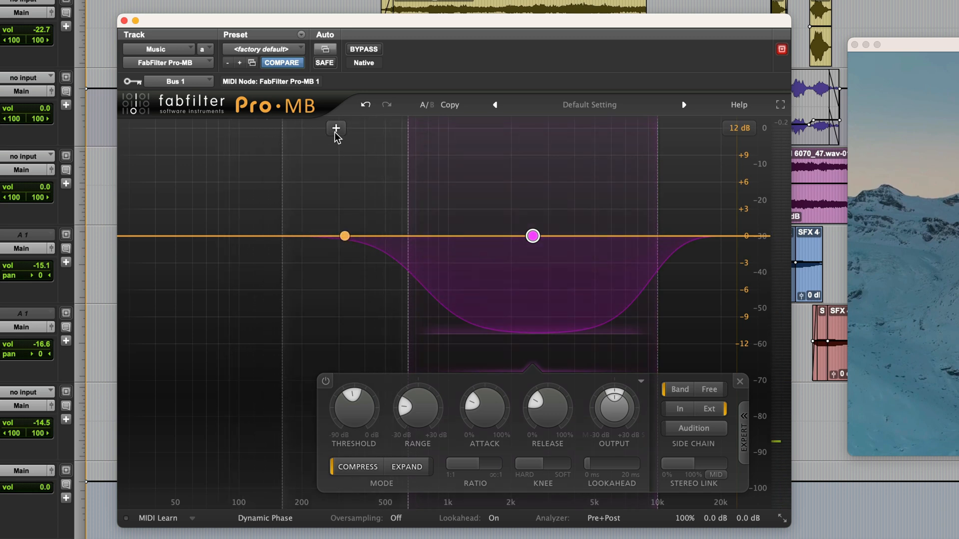
{"action": "left_click_drag", "start_coordinate": [343, 236], "coordinate": [322, 236]}
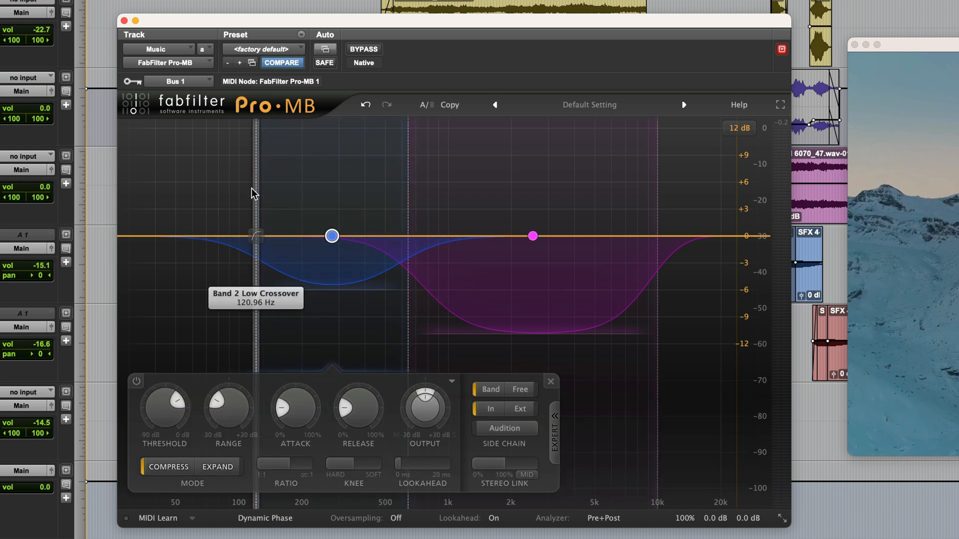
{"action": "left_click_drag", "start_coordinate": [332, 236], "coordinate": [323, 236]}
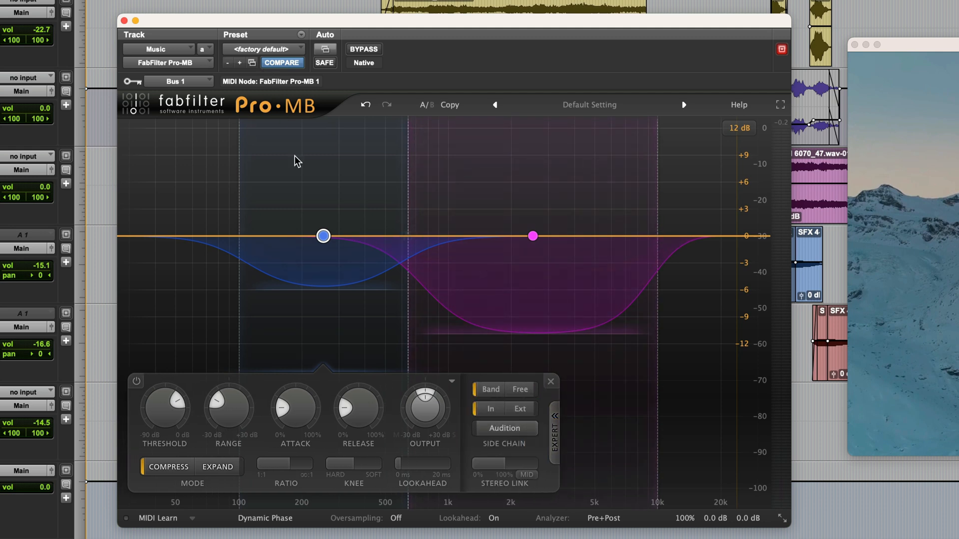
Step: Lower the low band's threshold, set release to about 34%, then bypass Pro-MB
{"action": "left_click", "coordinate": [519, 408]}
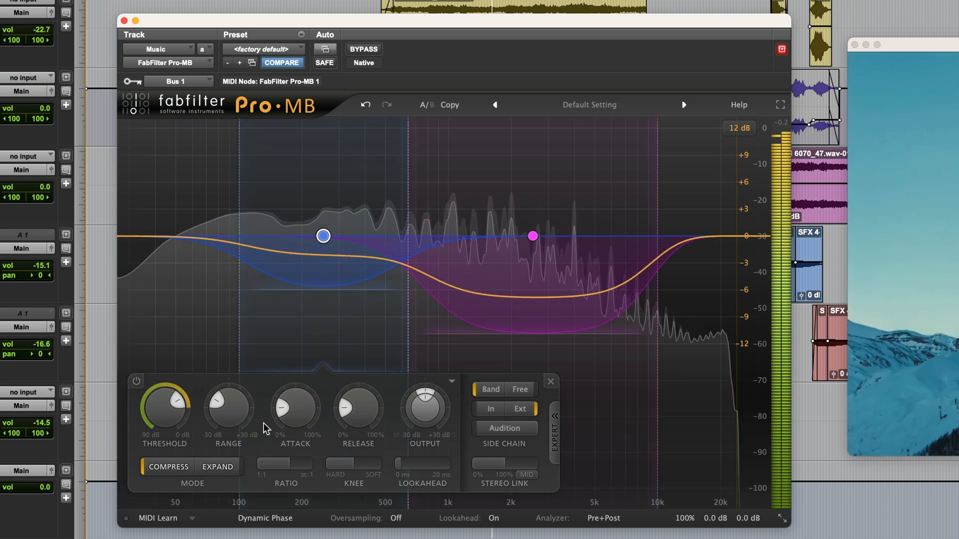
{"action": "left_click_drag", "start_coordinate": [164, 408], "coordinate": [164, 416]}
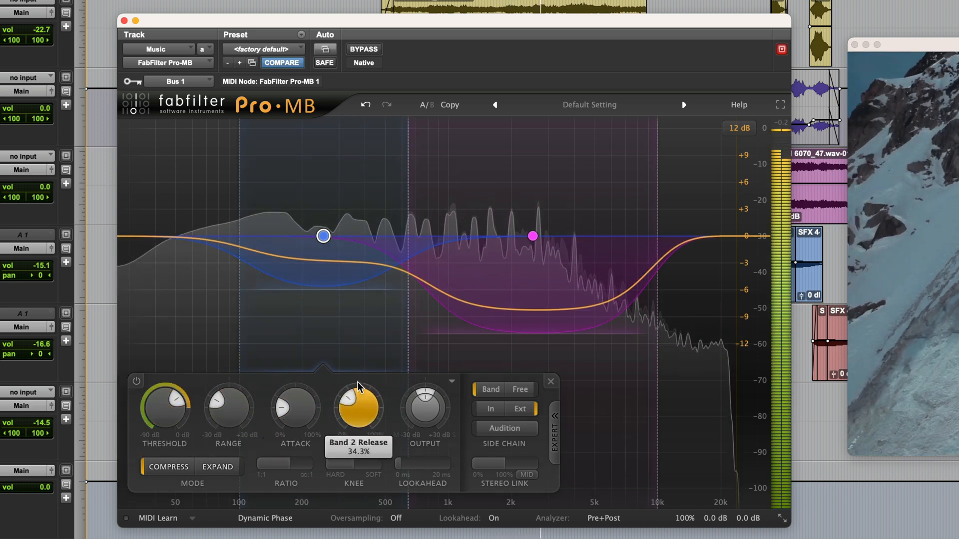
{"action": "left_click_drag", "start_coordinate": [358, 407], "coordinate": [295, 397]}
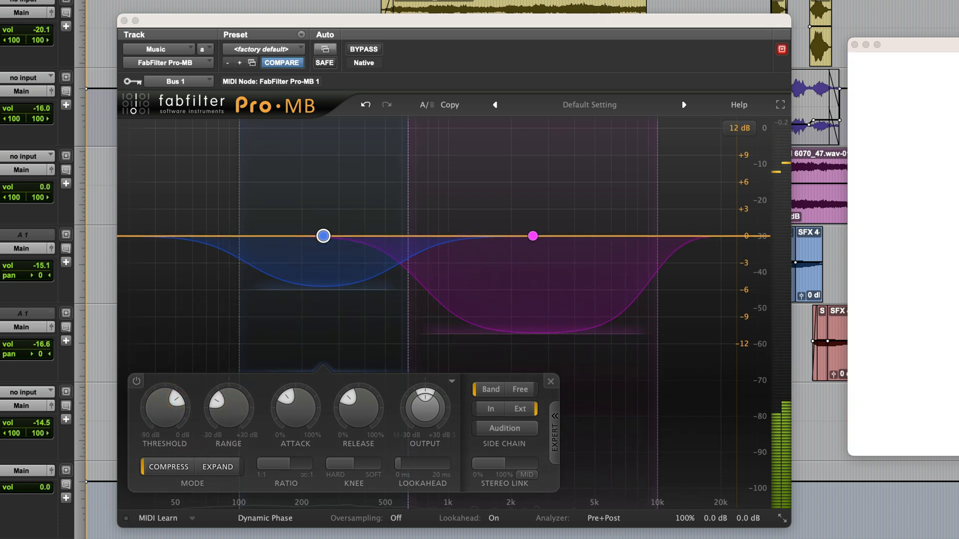
{"action": "left_click", "coordinate": [363, 49]}
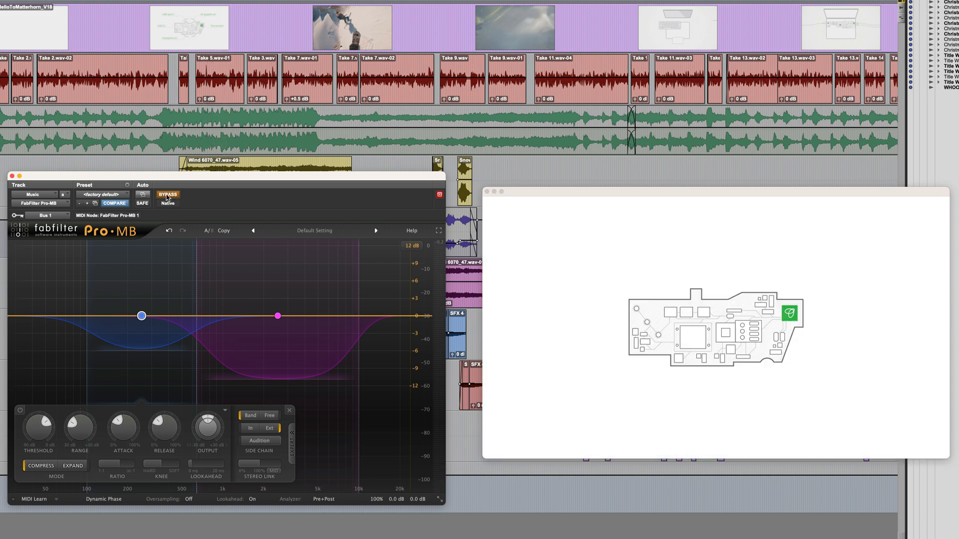
Step: Re-enable Pro-MB's ducking on the Music track after the bypass comparison
{"action": "left_click", "coordinate": [167, 195]}
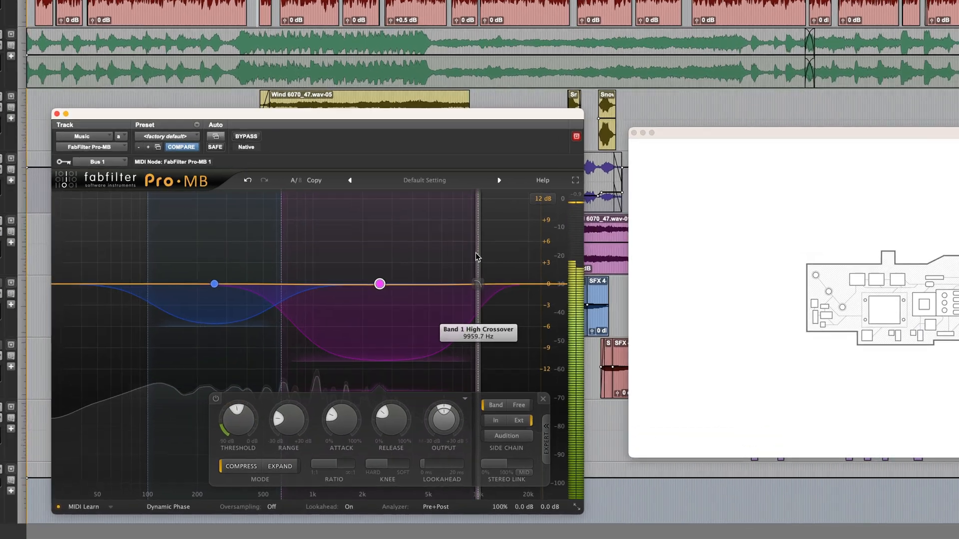
Step: Drag the upper band's top crossover past 10 kHz to about 12 kHz
{"action": "left_click_drag", "start_coordinate": [479, 283], "coordinate": [663, 236]}
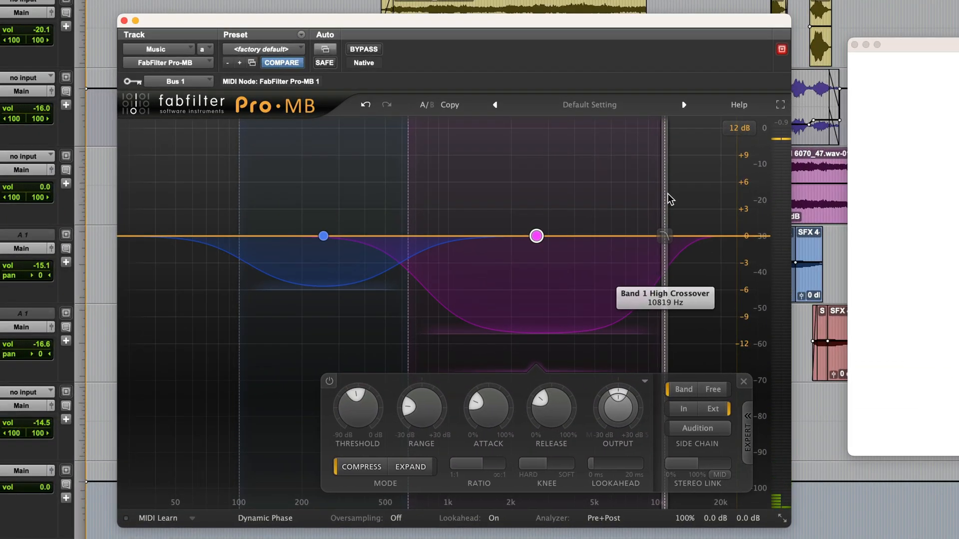
{"action": "left_click_drag", "start_coordinate": [664, 235], "coordinate": [676, 235]}
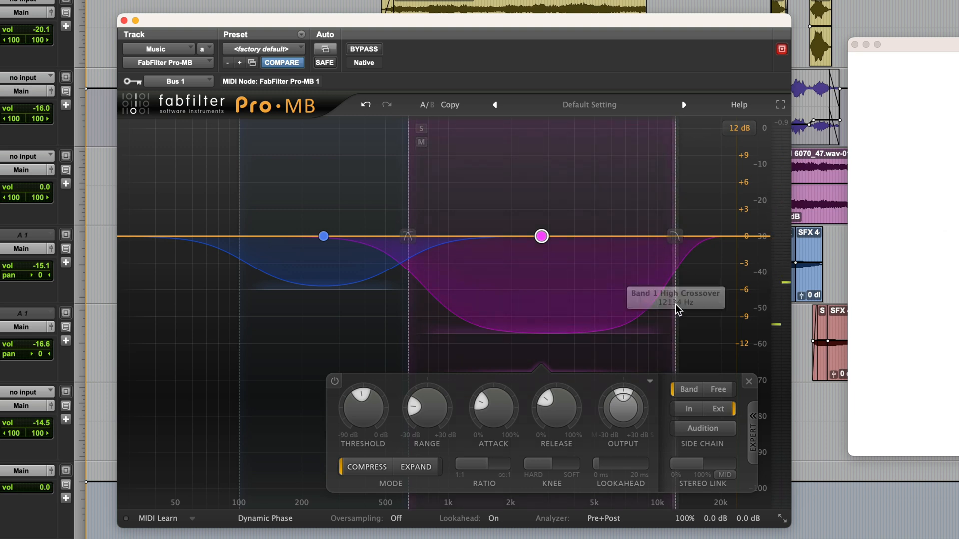
{"action": "left_click_drag", "start_coordinate": [675, 235], "coordinate": [676, 235]}
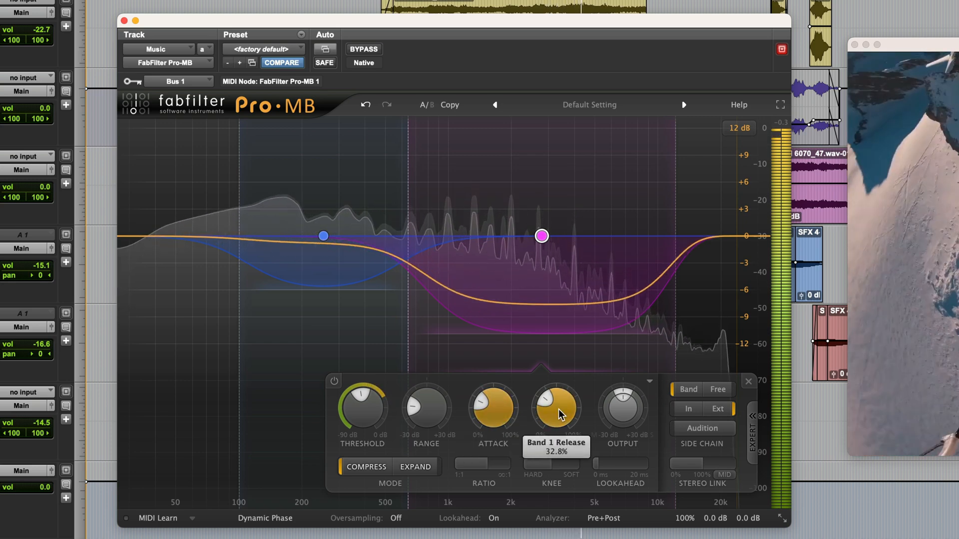
Step: Set the upper music band's release to about 33% and adjust another band knob
{"action": "left_click_drag", "start_coordinate": [556, 407], "coordinate": [562, 386]}
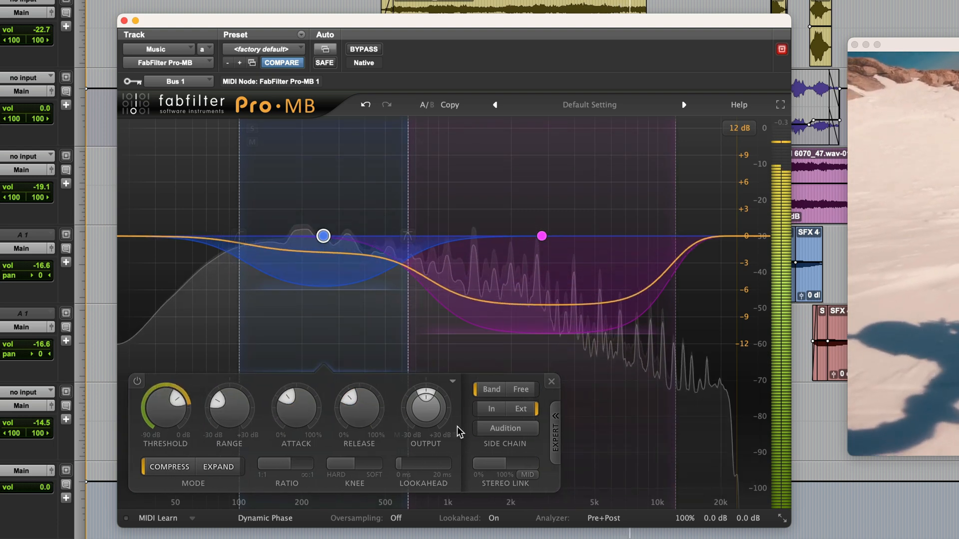
{"action": "left_click_drag", "start_coordinate": [359, 406], "coordinate": [358, 397]}
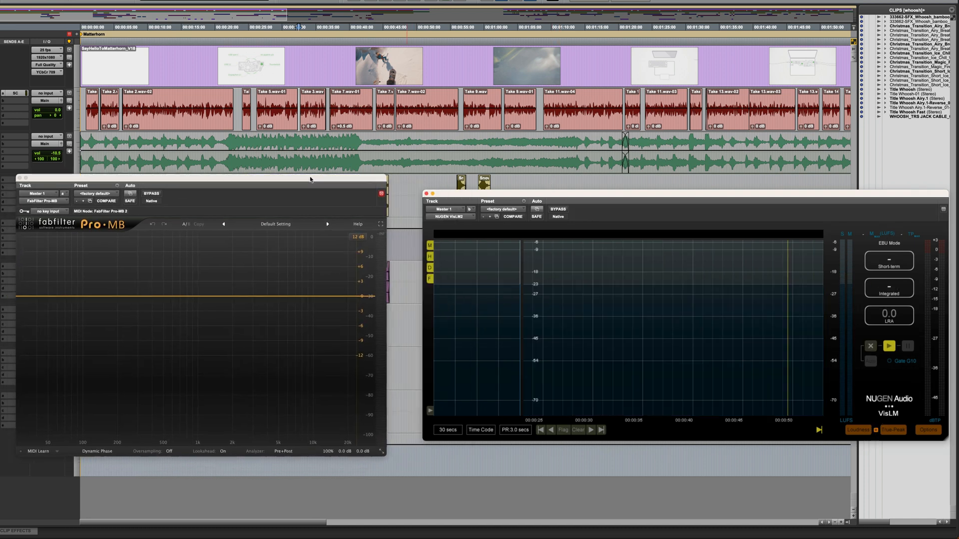
Step: Add bands to the empty master-bus Pro-MB, including a fourth low-end band
{"action": "left_click", "coordinate": [276, 294]}
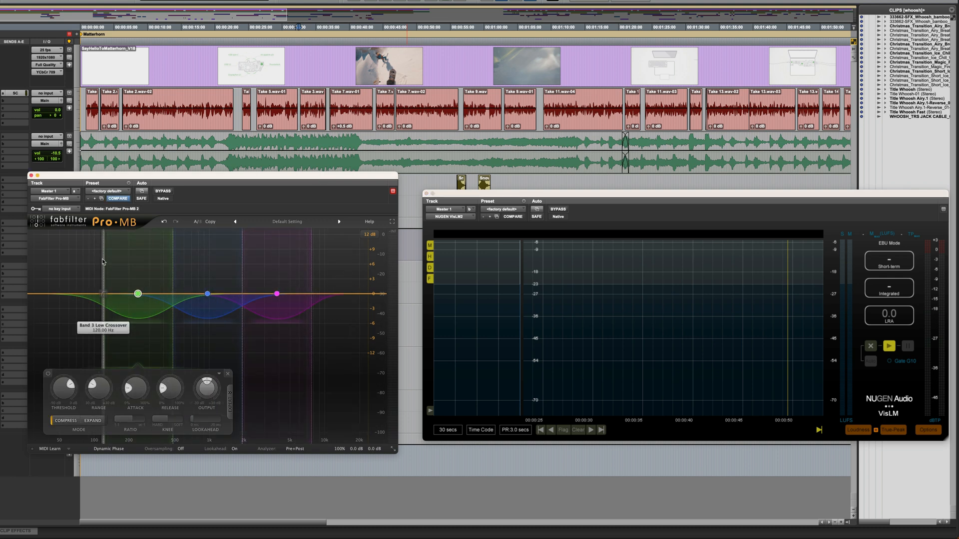
{"action": "left_click", "coordinate": [59, 294]}
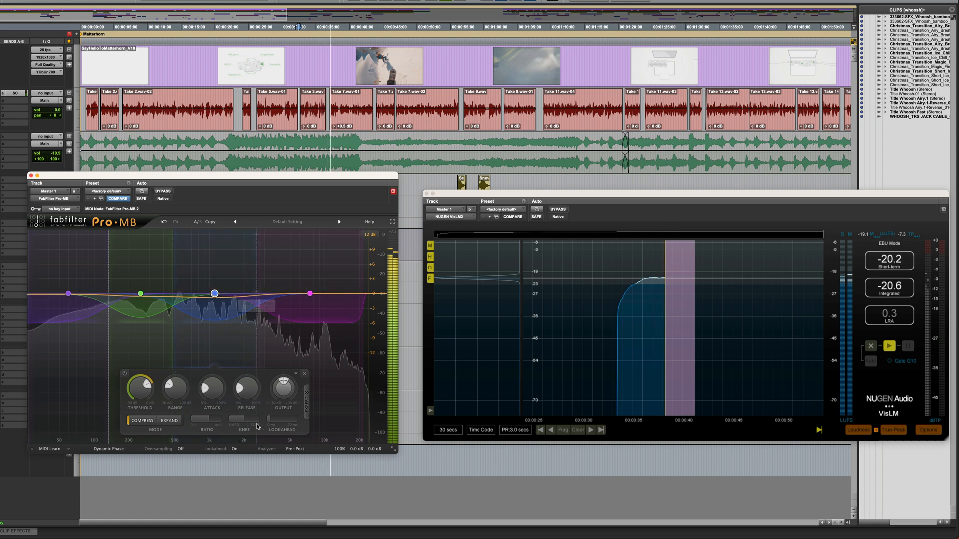
Step: Give the master bands negative ranges: second band -6 dB, others including top band lifting
{"action": "left_click_drag", "start_coordinate": [175, 388], "coordinate": [165, 400]}
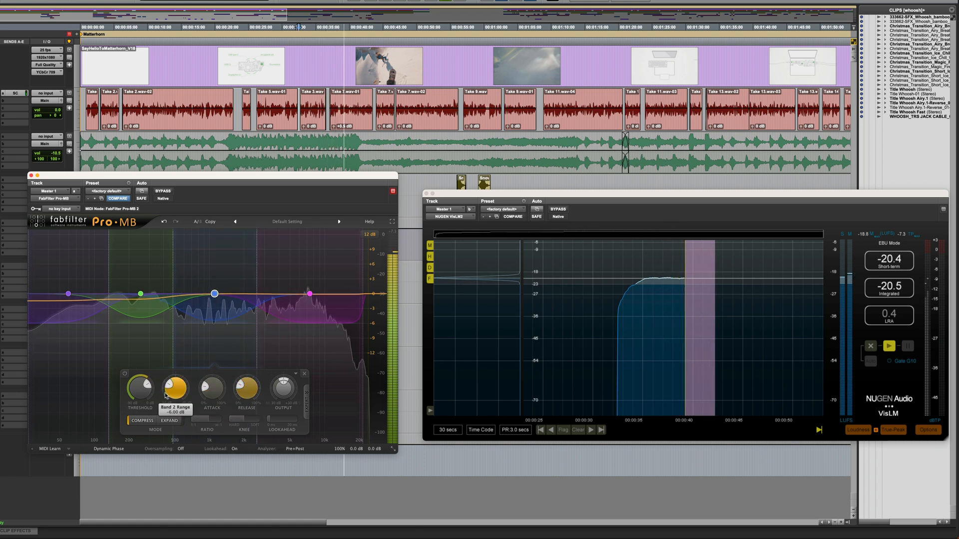
{"action": "left_click_drag", "start_coordinate": [140, 389], "coordinate": [139, 376]}
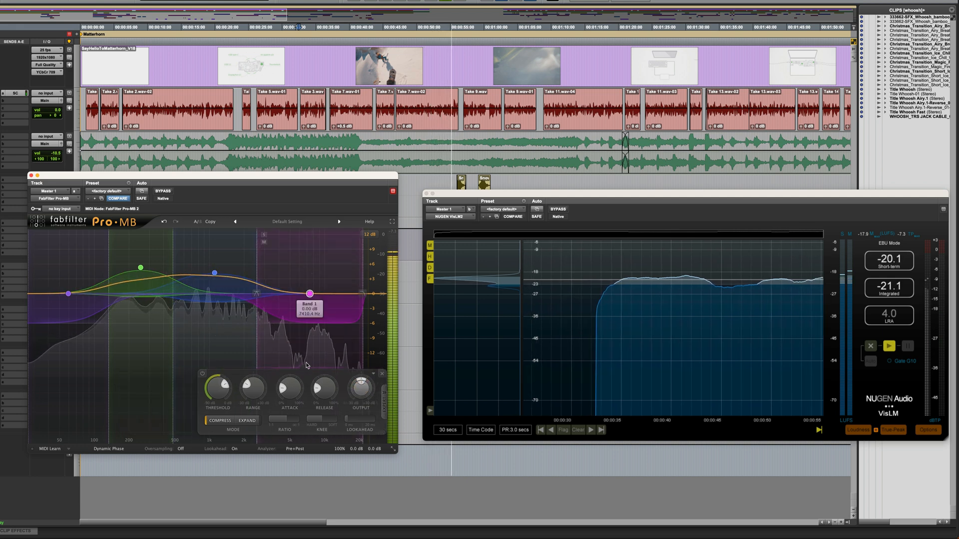
{"action": "left_click_drag", "start_coordinate": [309, 294], "coordinate": [309, 277]}
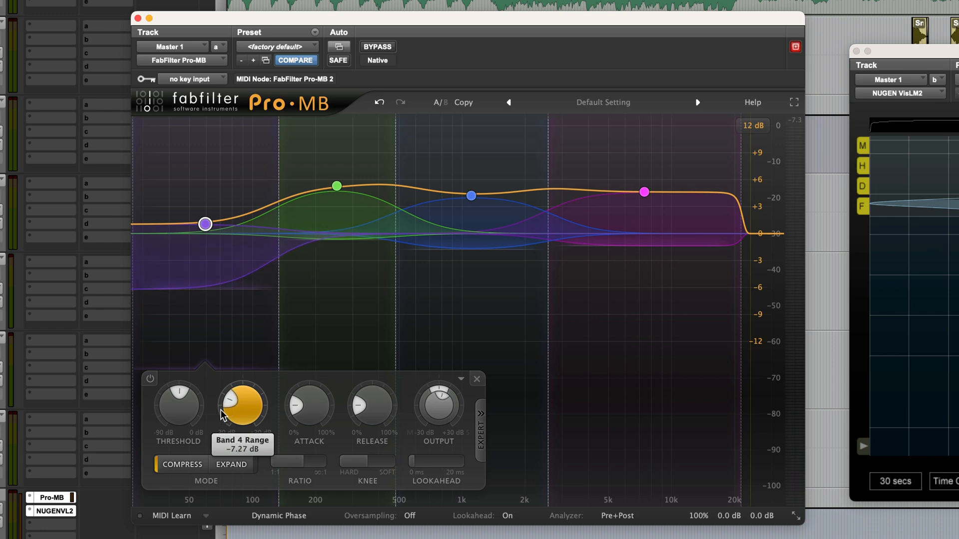
Step: Set the lowest master band's range to about -7 dB and output to +2.5 dB
{"action": "left_click_drag", "start_coordinate": [242, 405], "coordinate": [241, 409]}
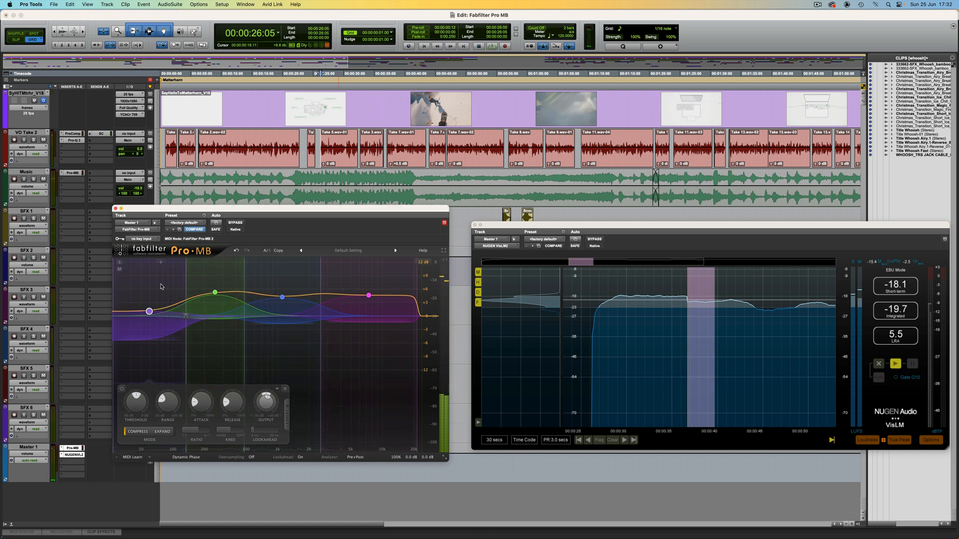
{"action": "left_click_drag", "start_coordinate": [149, 311], "coordinate": [148, 305]}
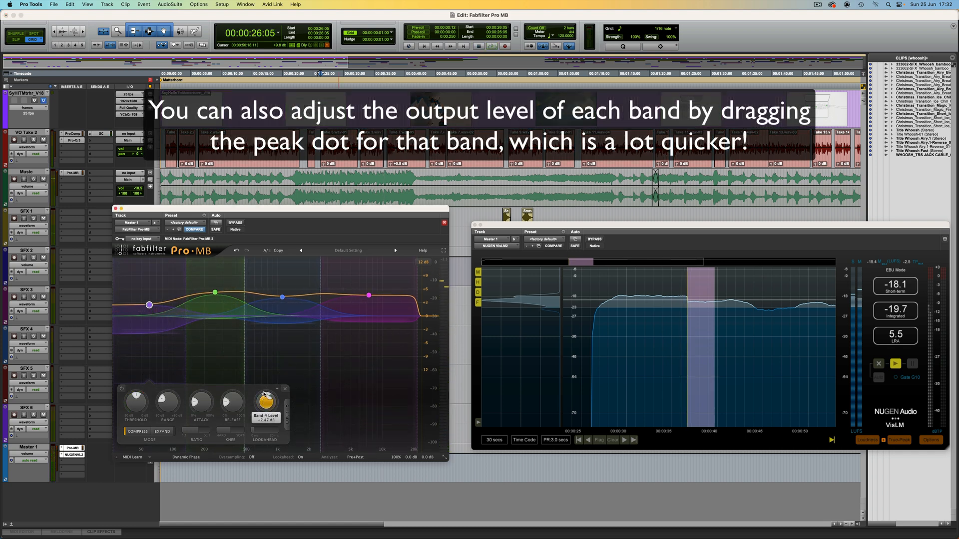